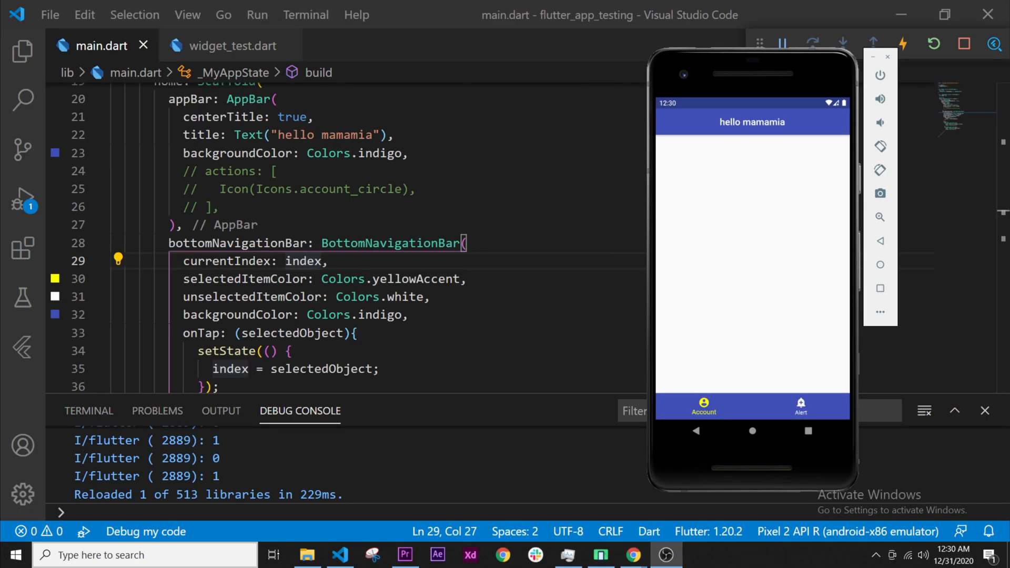
mouse_move(804, 250)
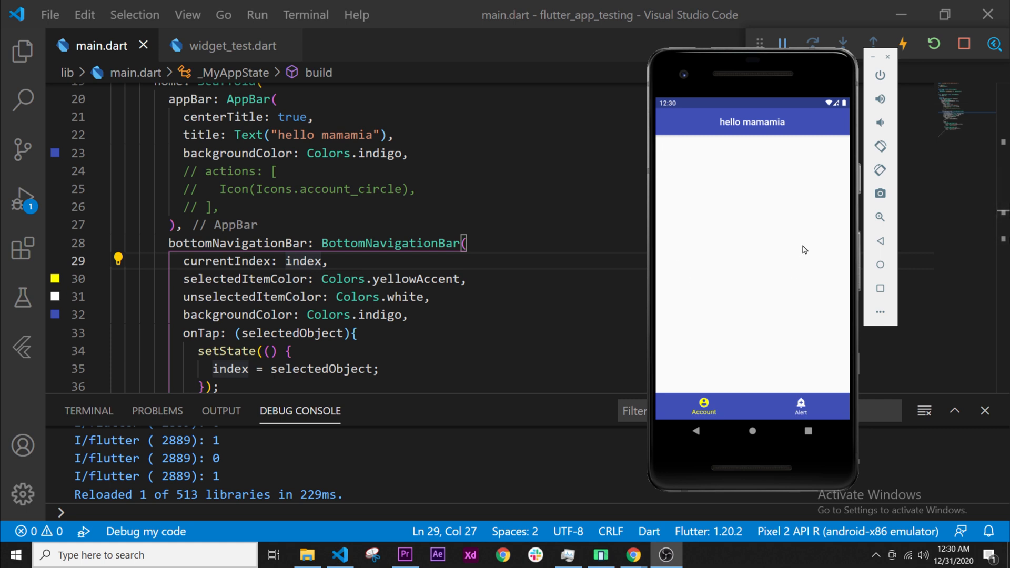
mouse_move(709, 259)
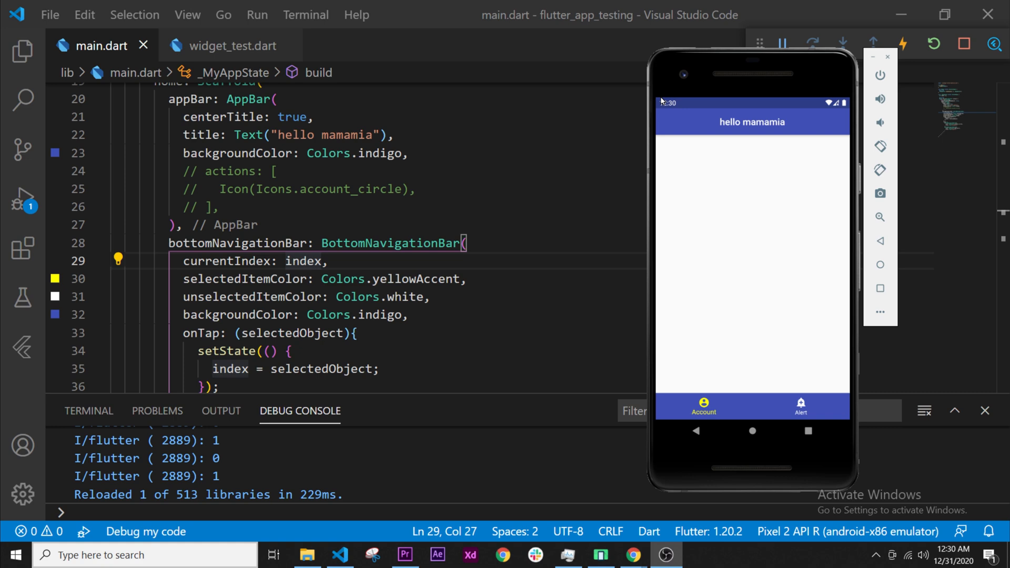
mouse_move(691, 419)
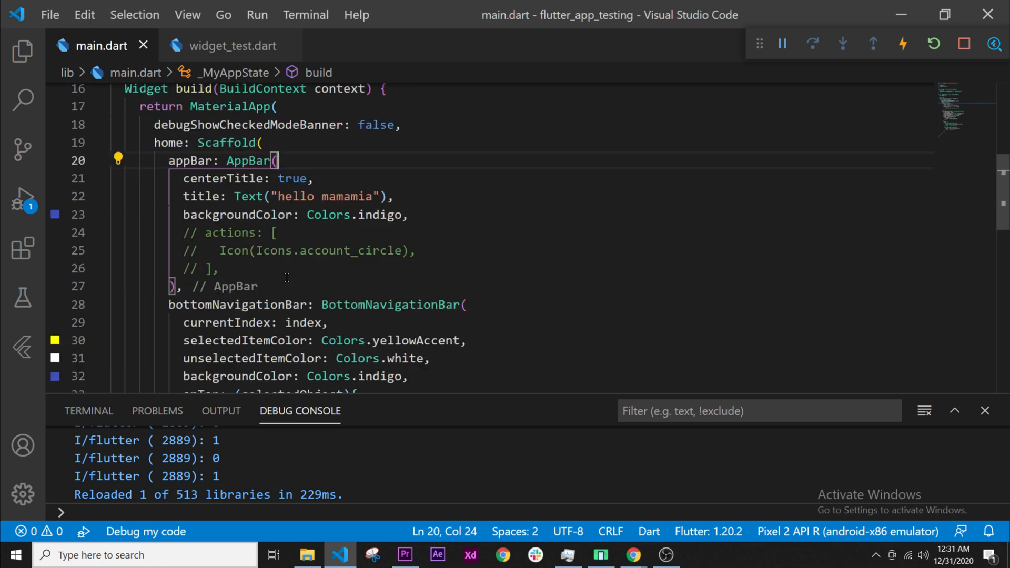
Scroll main.dart down to the Scaffold's bottomNavigationBar block
scroll(down, 3)
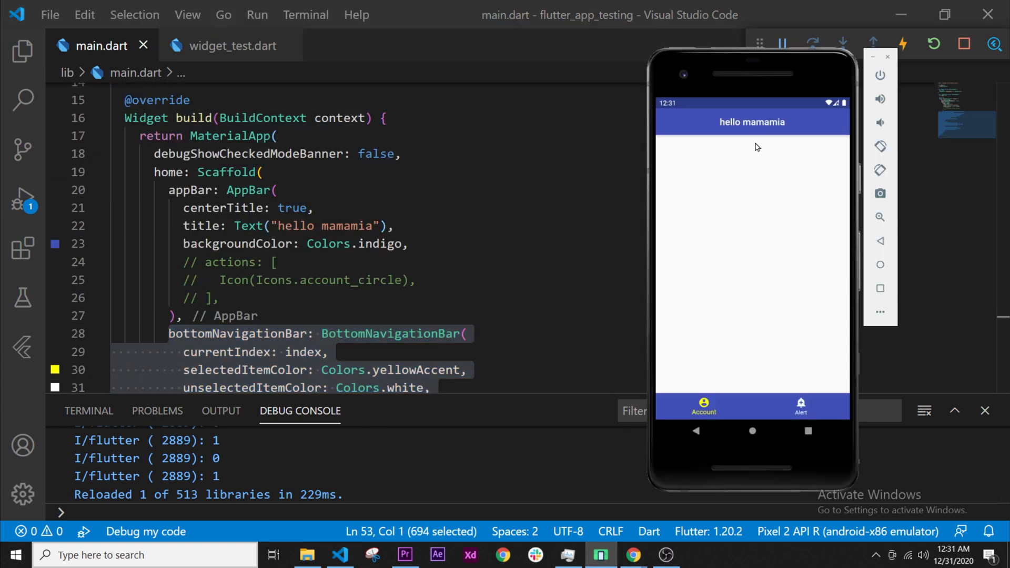
mouse_move(671, 145)
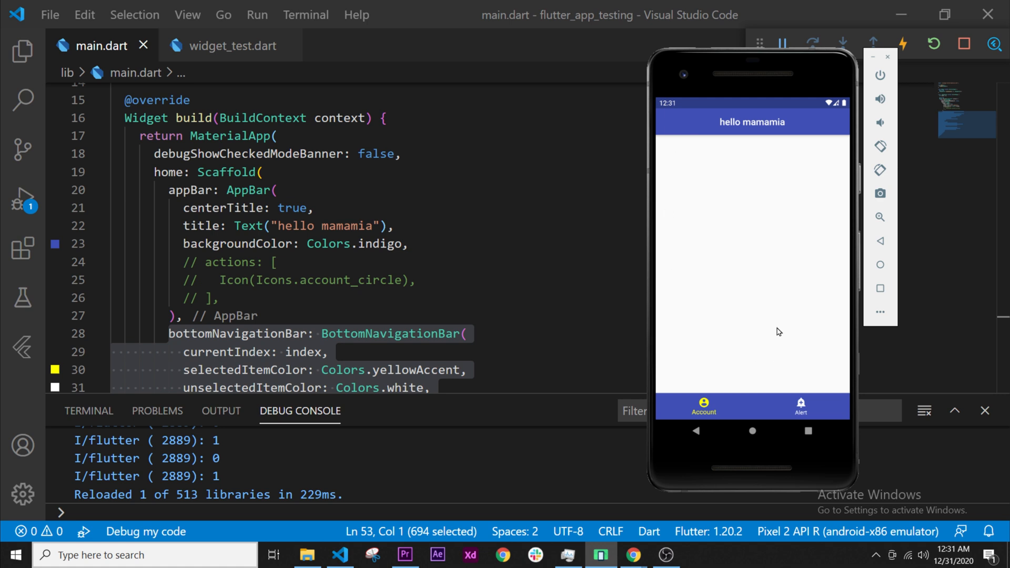
mouse_move(206, 289)
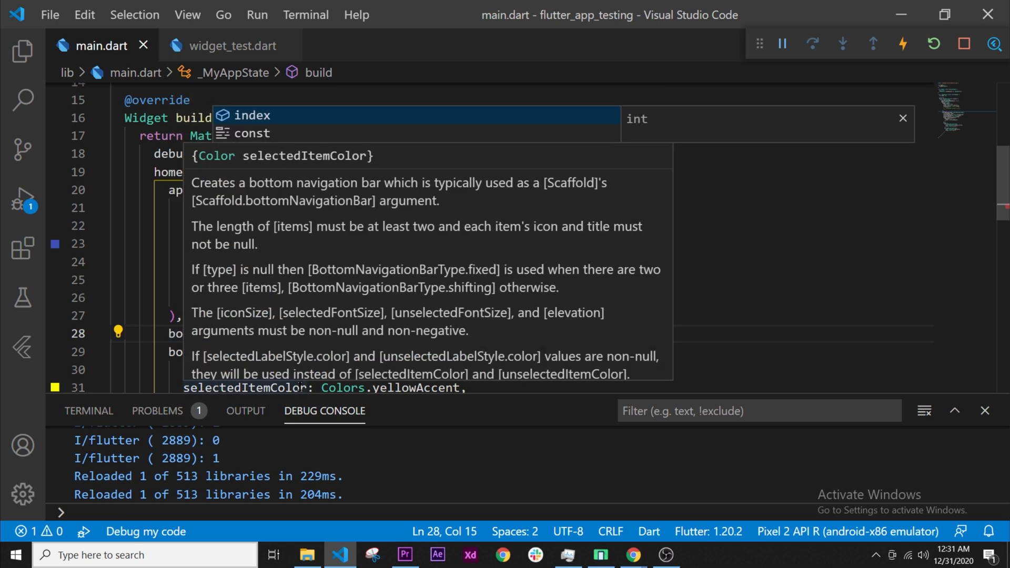
Make the Scaffold body Image.network() with the src placeholder removed, then go to Chrome
text(Image)
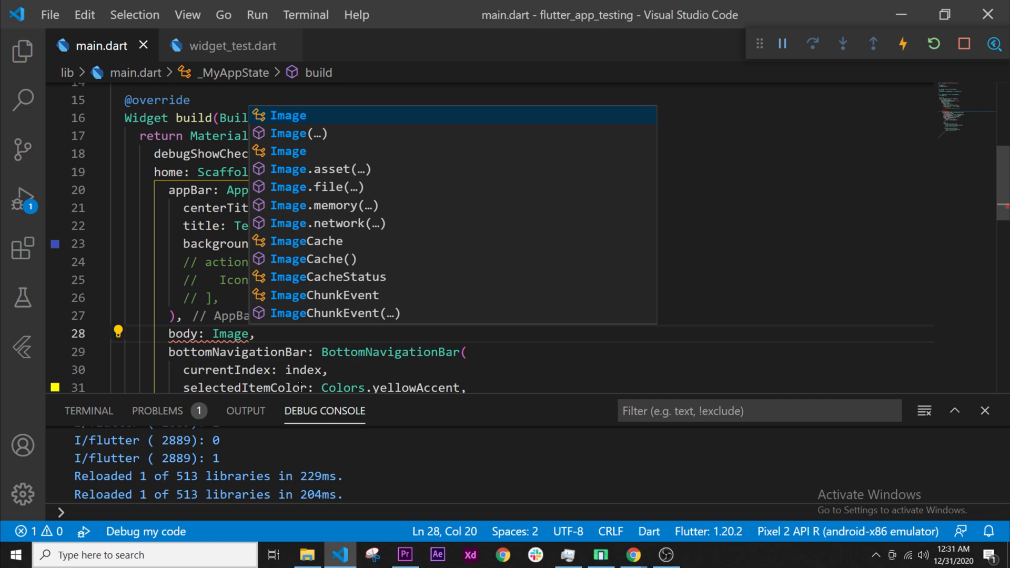
text(.)
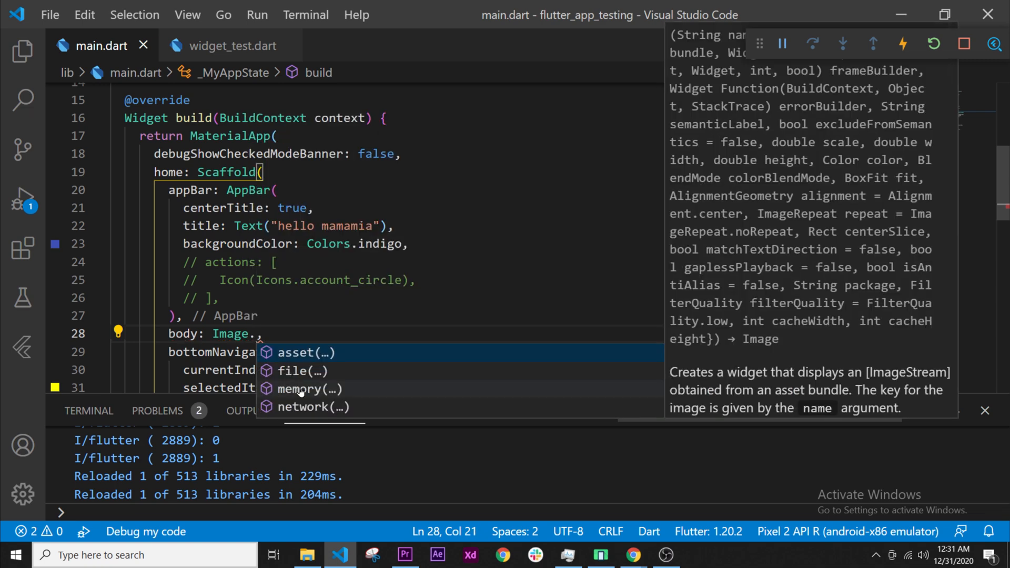
mouse_move(293, 375)
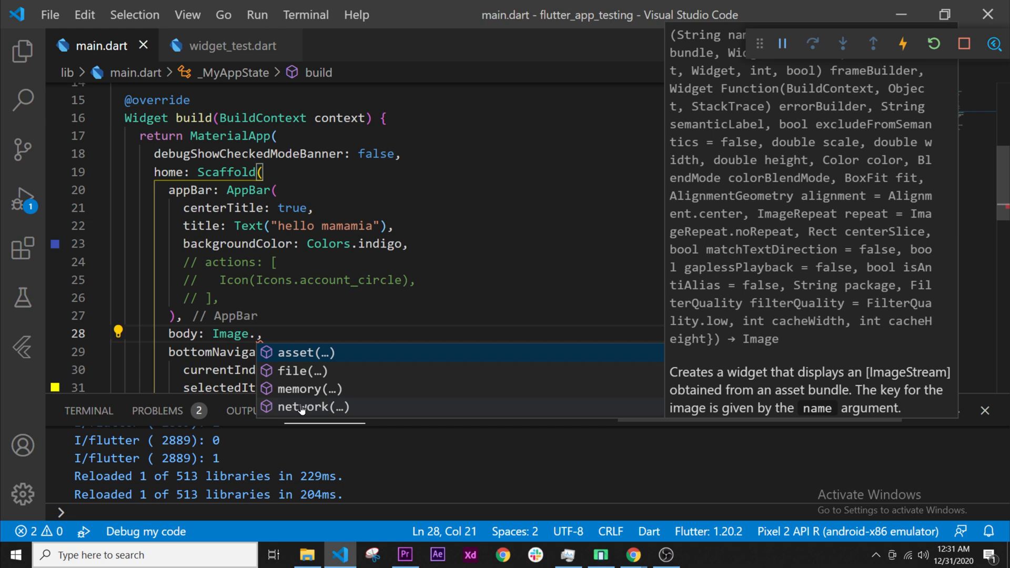
click(315, 406)
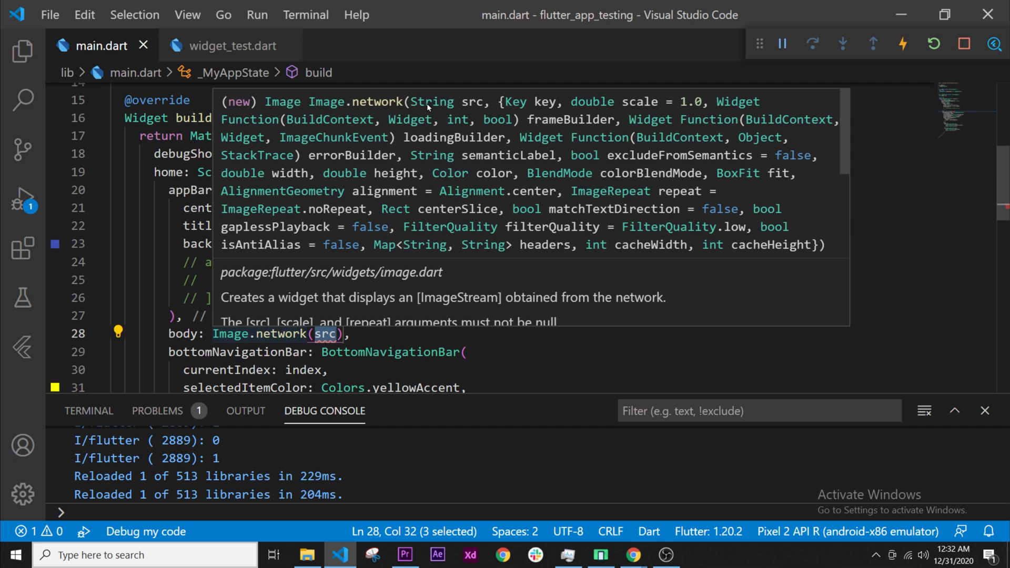
mouse_move(464, 104)
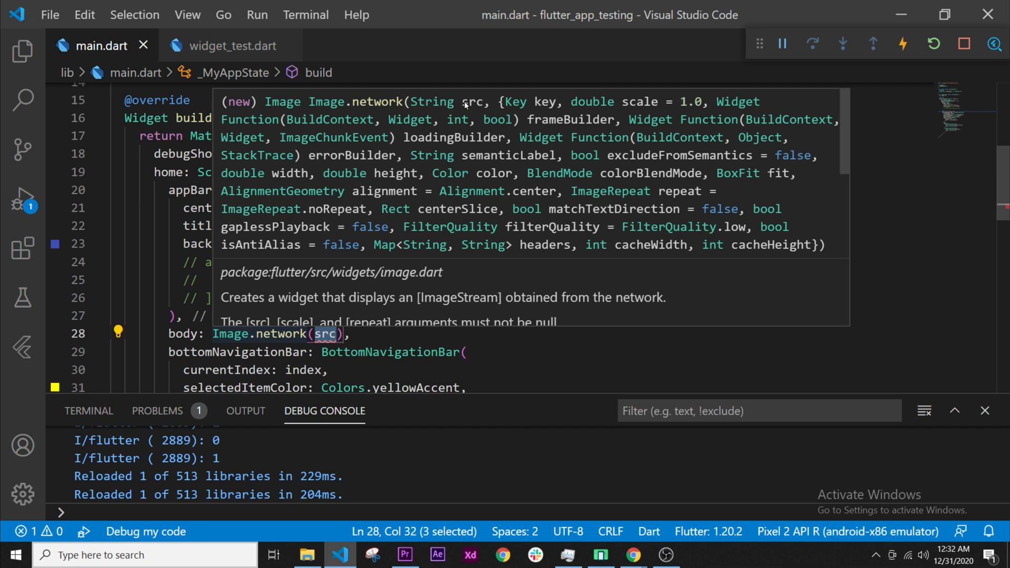
mouse_move(473, 106)
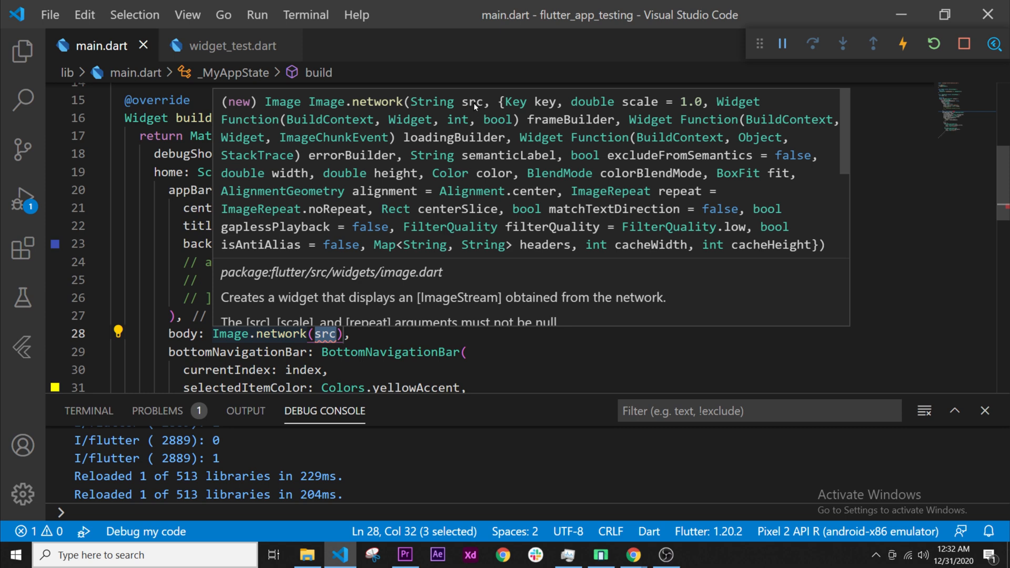
mouse_move(359, 328)
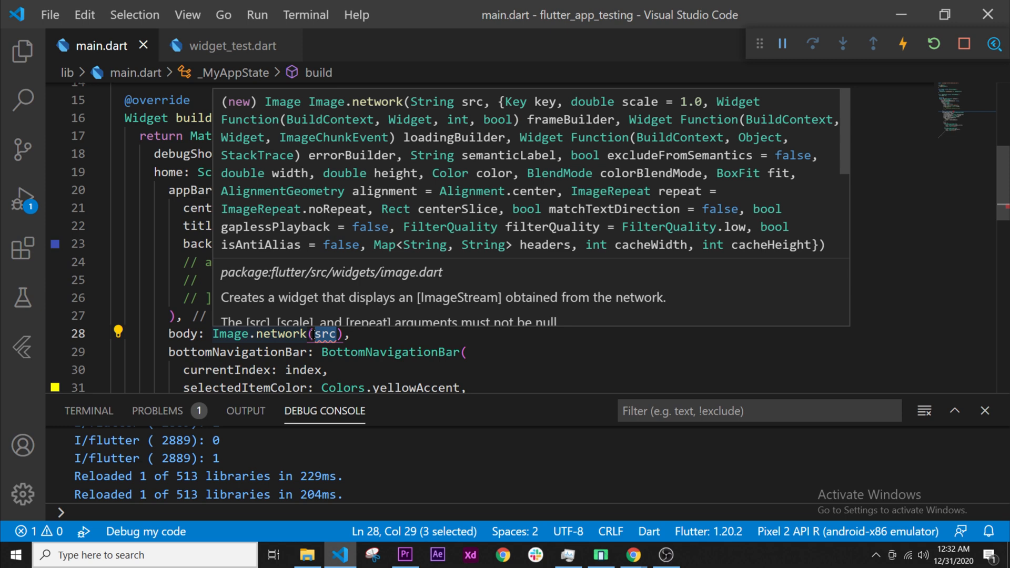
key(Delete)
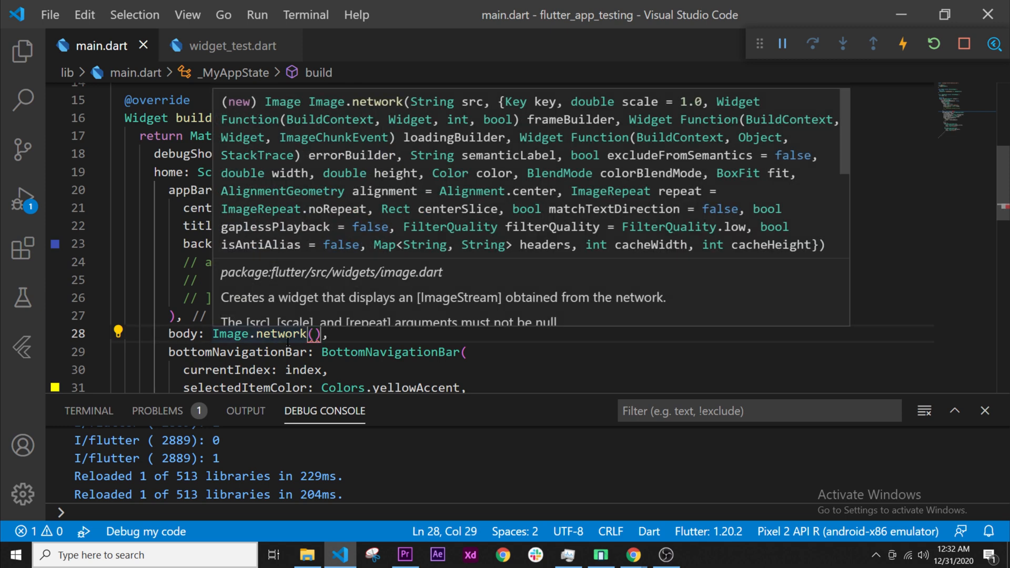
click(631, 554)
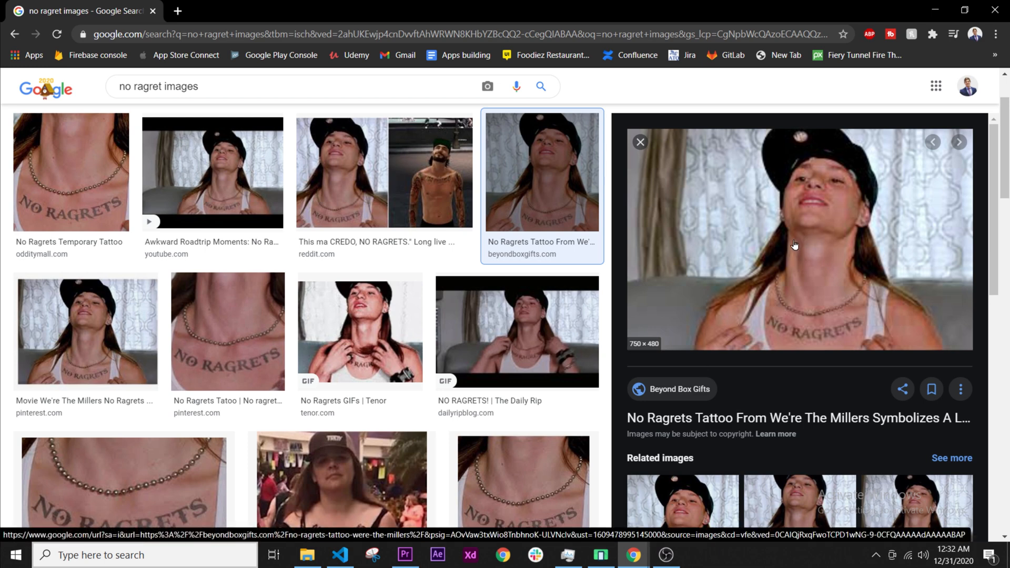
mouse_move(794, 235)
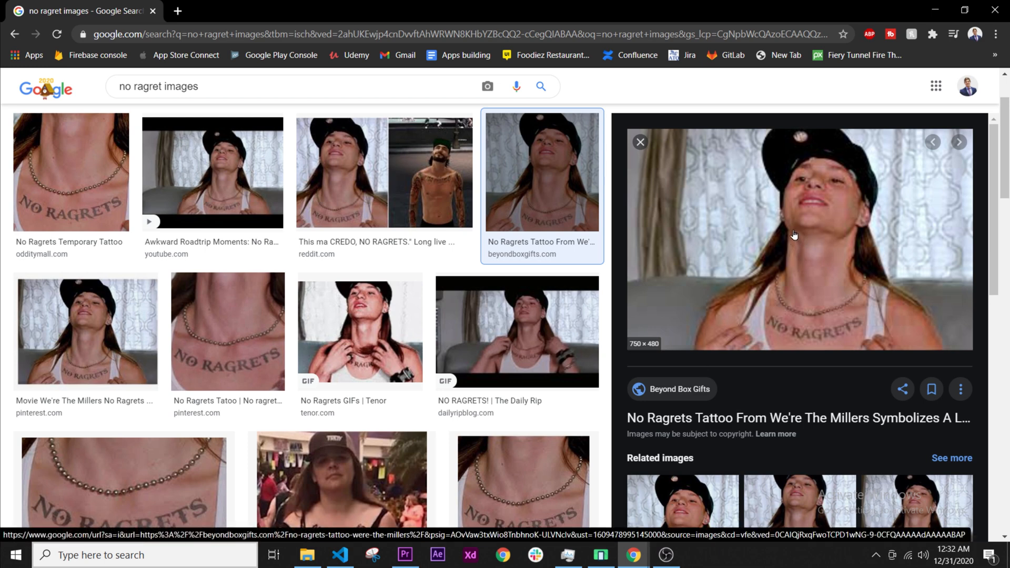
Open the full-size Pinterest 'No Ragrets' image in a new Chrome tab
right_click(794, 235)
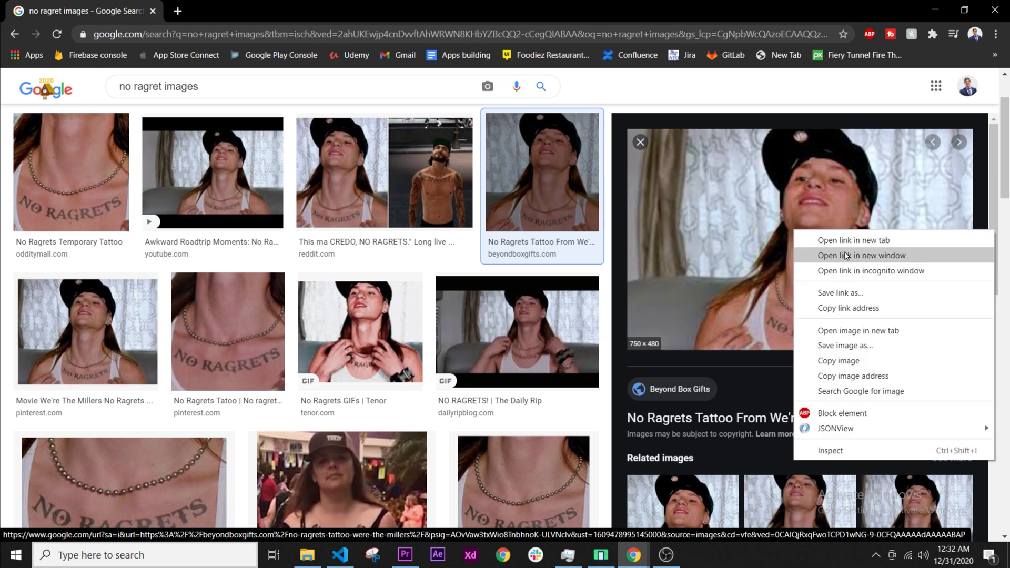
mouse_move(857, 331)
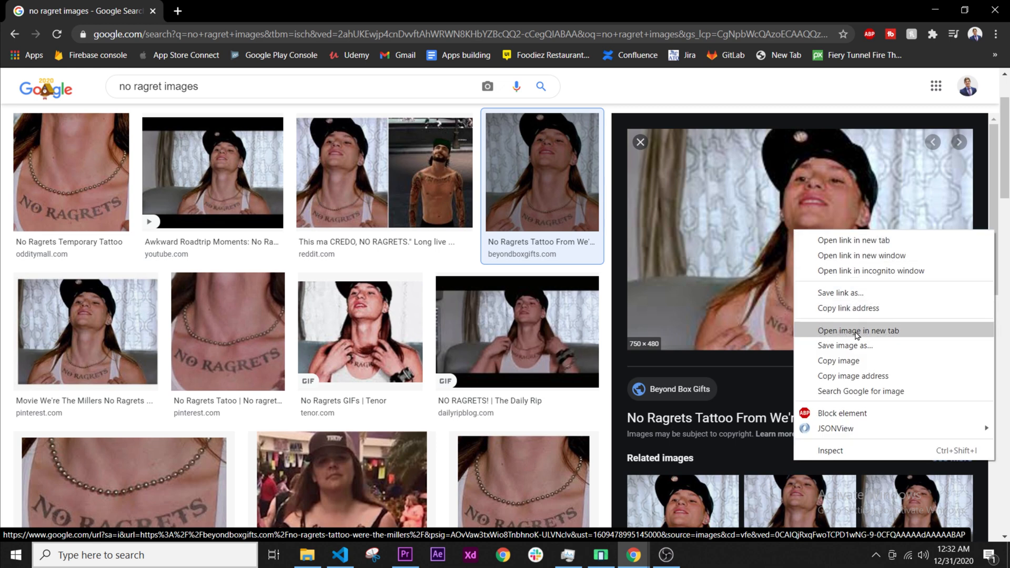
click(857, 331)
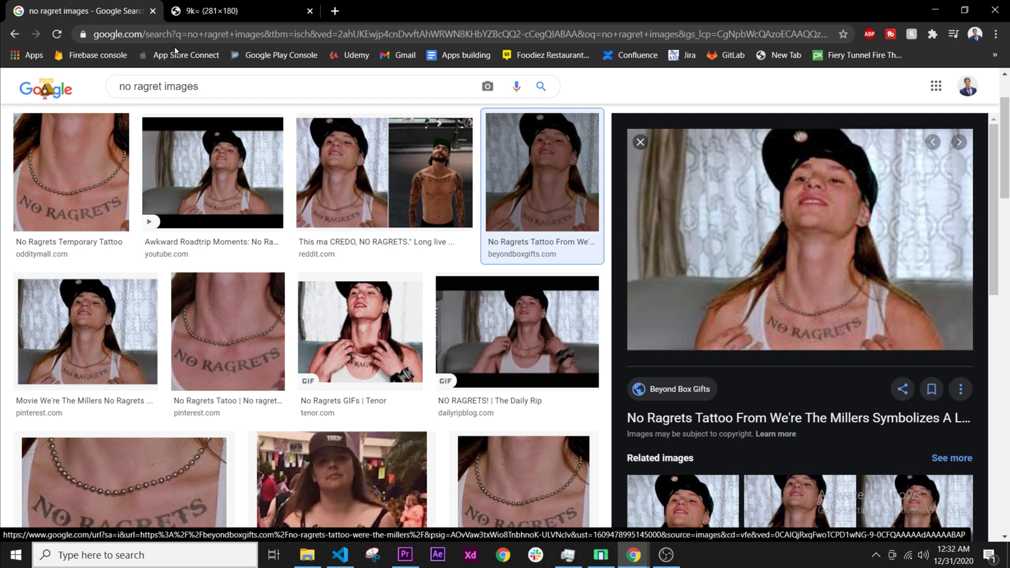
click(239, 12)
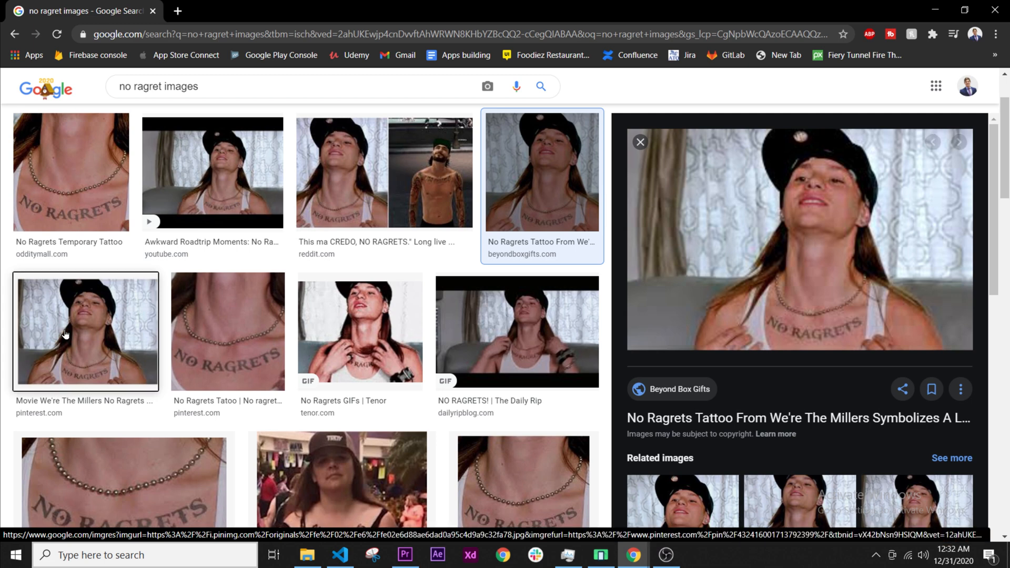
click(85, 330)
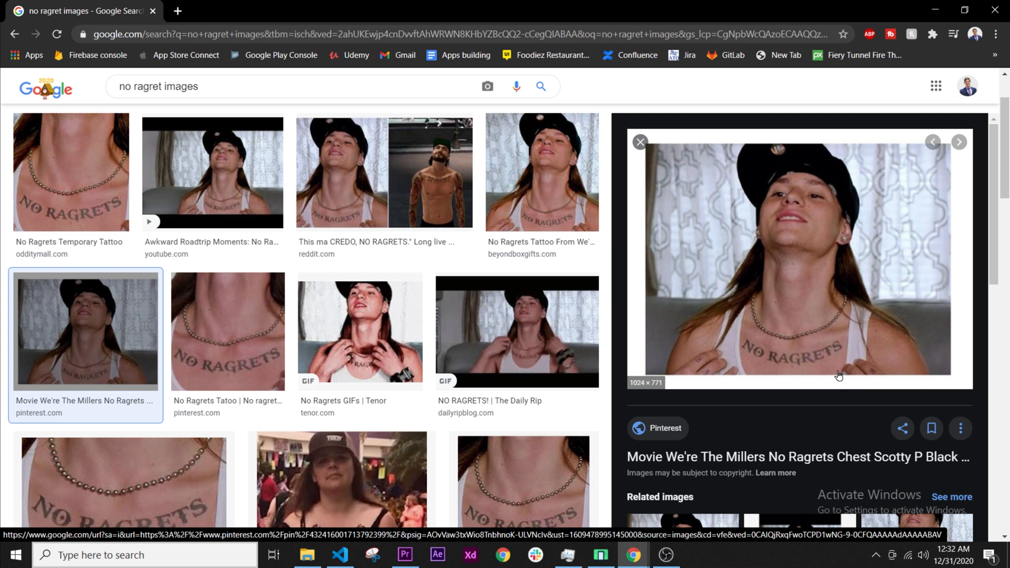
click(797, 257)
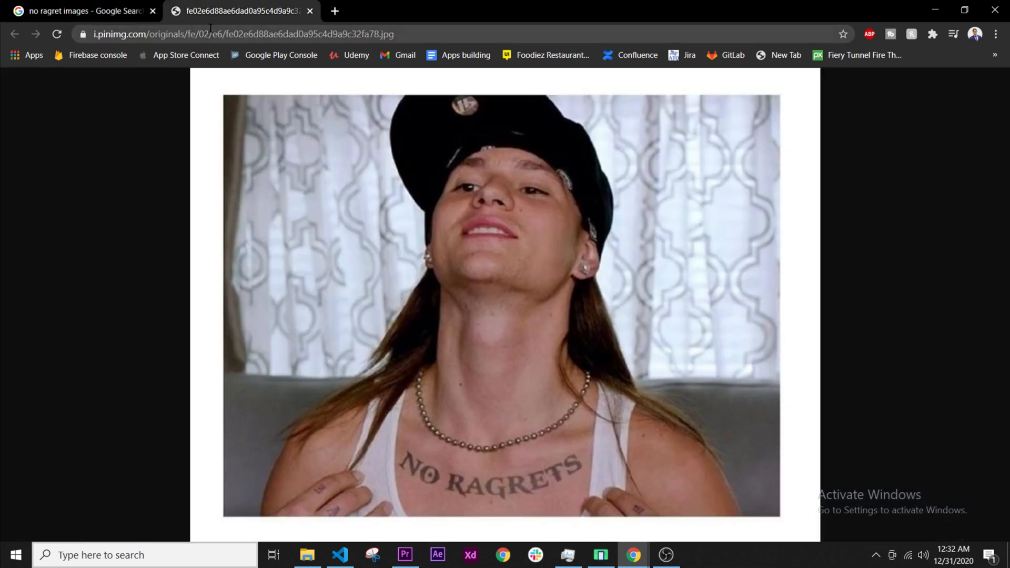
Select and copy the image's i.pinimg.com address from the address bar
click(258, 35)
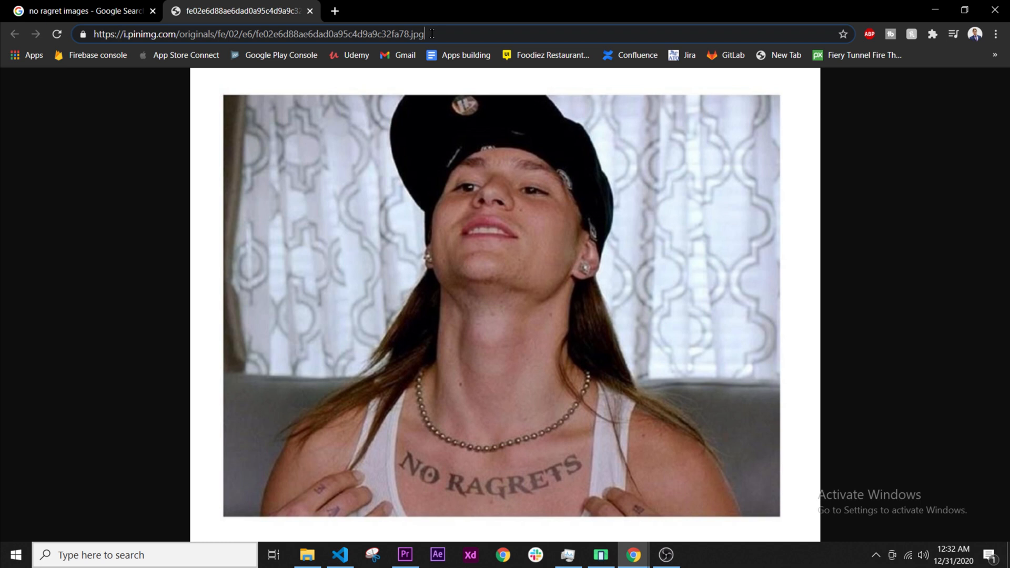
click(258, 34)
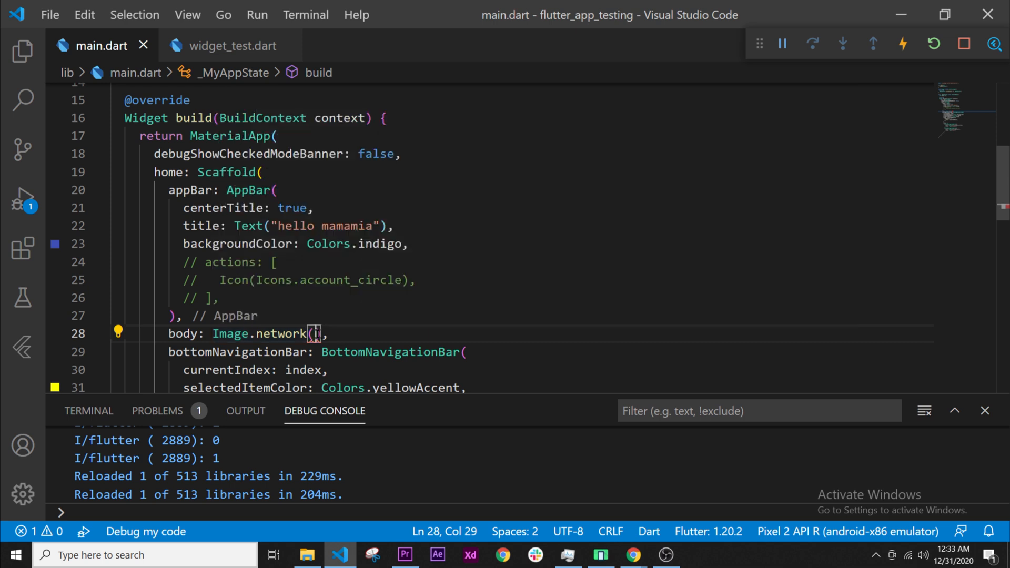
Paste the i.pinimg.com .jpg URL into Image.network in quotes and view the emulator
text(")
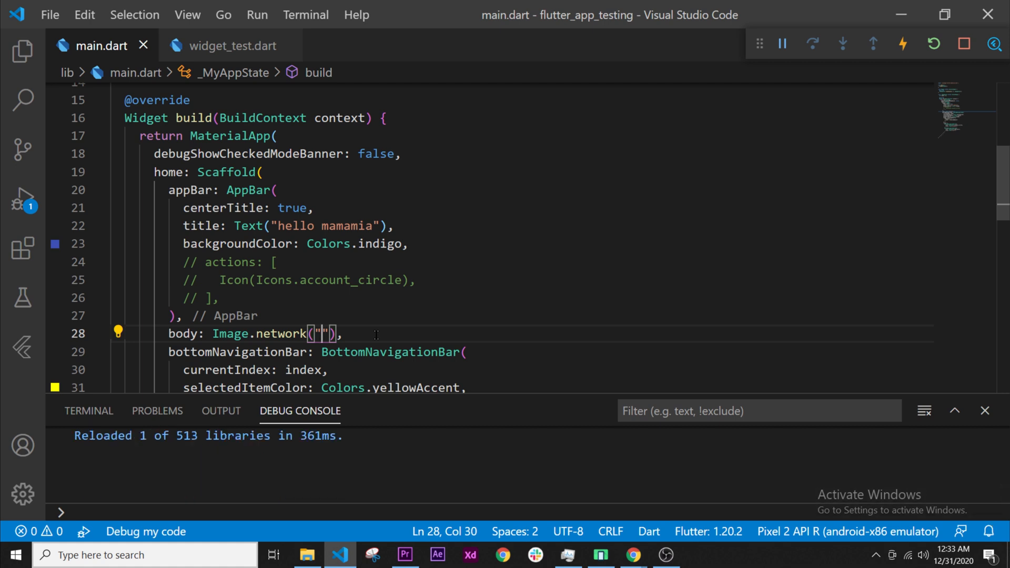
text(https://i.pinimg.com/originals/fe/02/e6/fe02e6d88ae6dad0a95c4d9a9c32fa78.jpg)
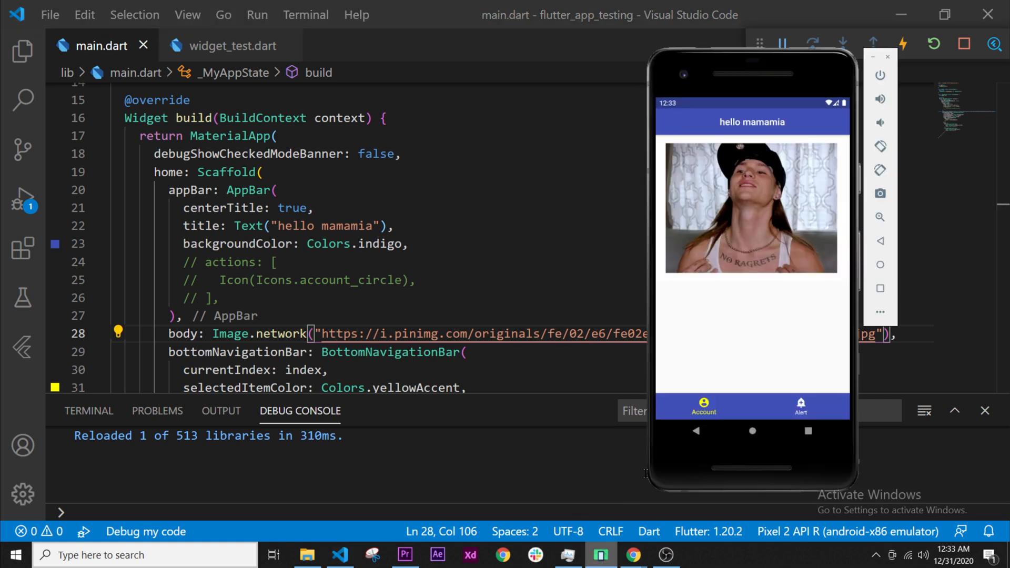
mouse_move(766, 201)
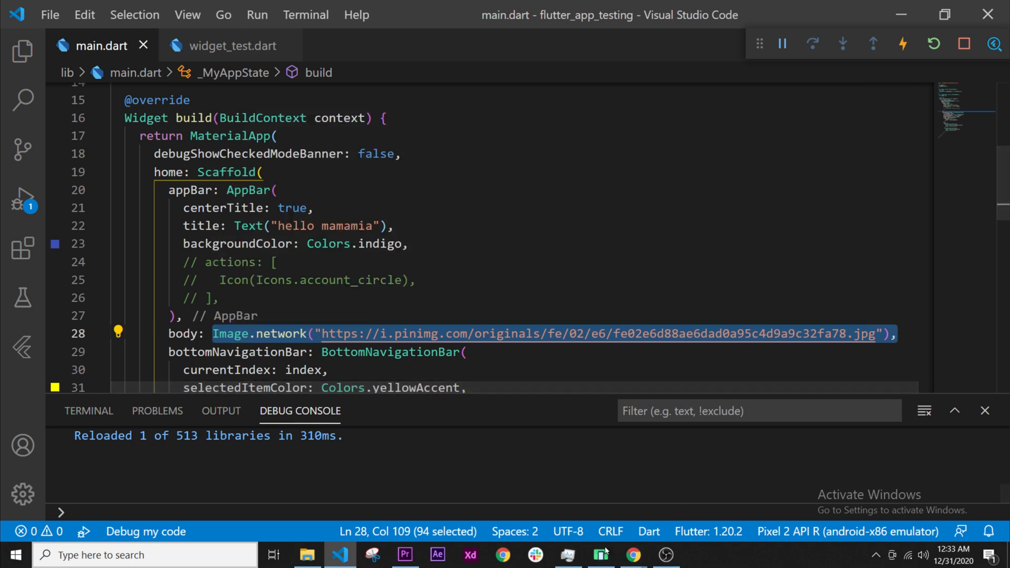
click(600, 554)
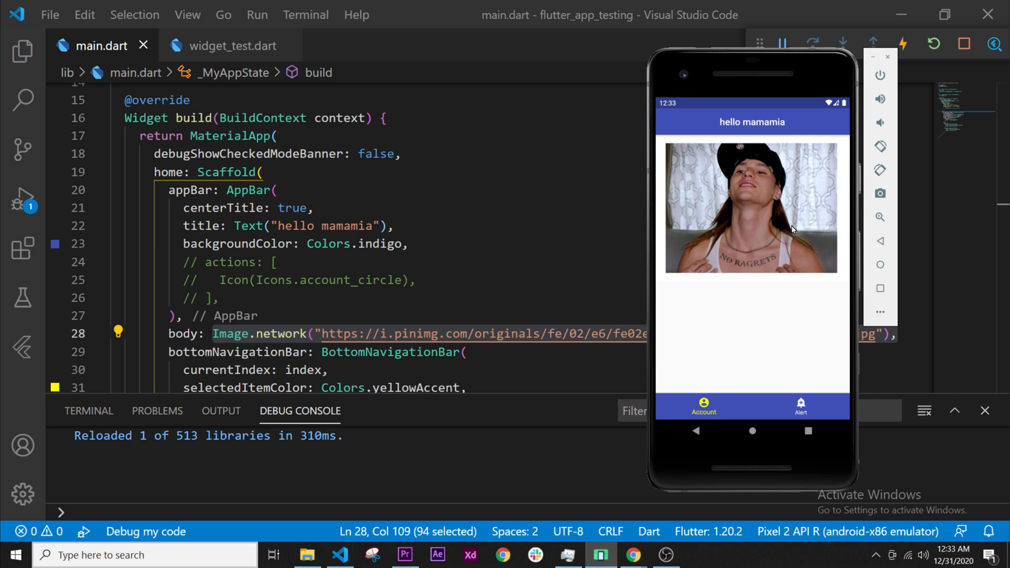